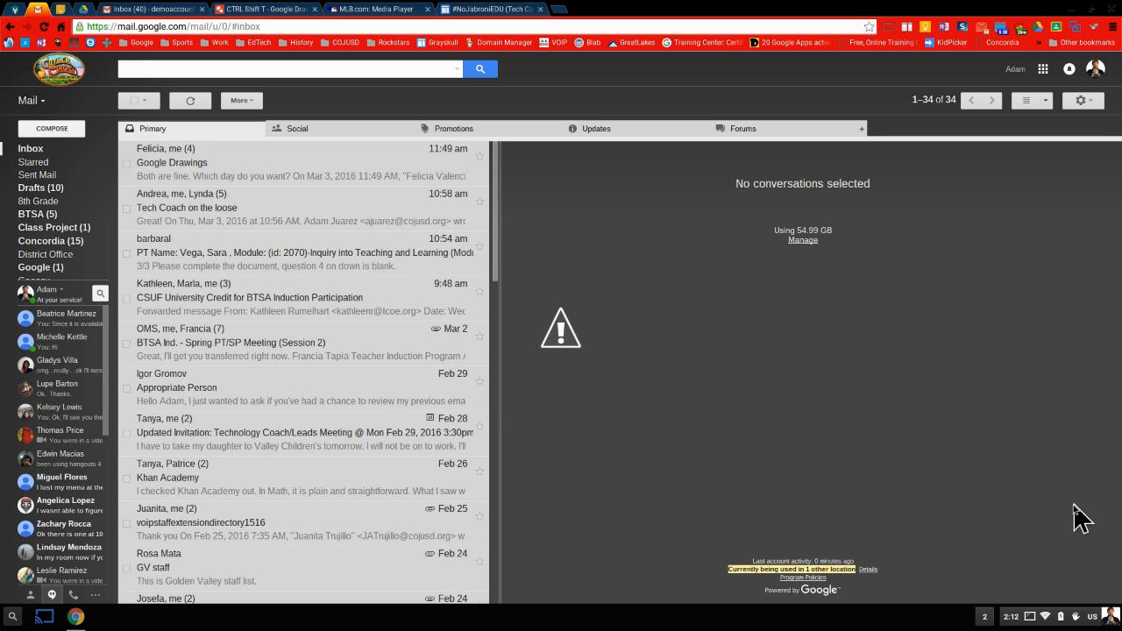
mouse_move(1074, 511)
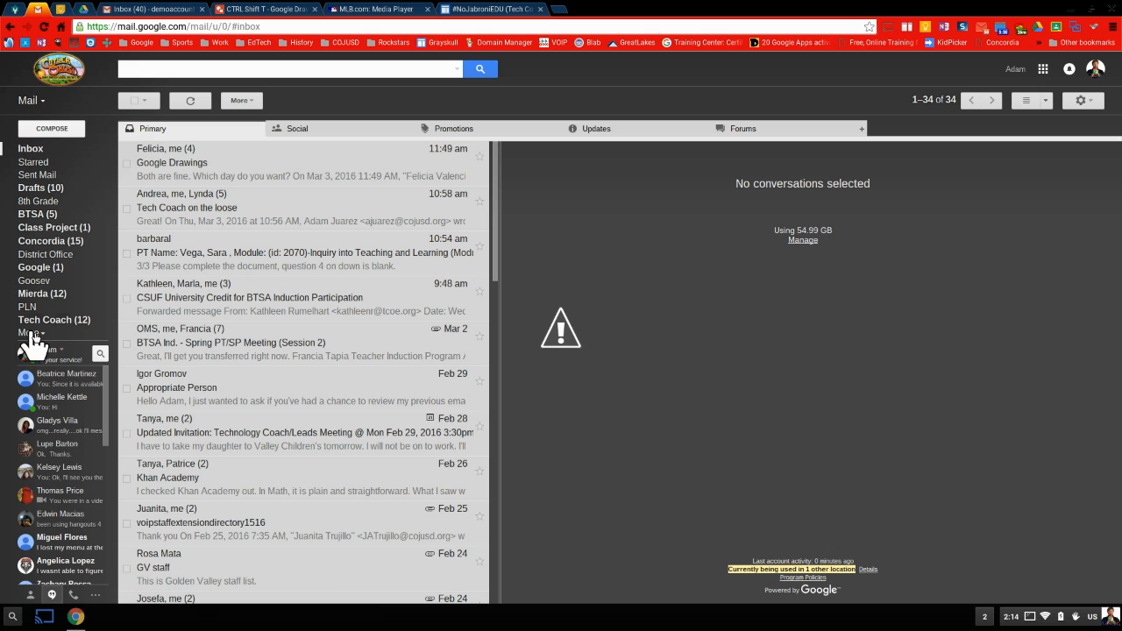
Create a new label named 'Science Project' from the expanded label list.
click(31, 333)
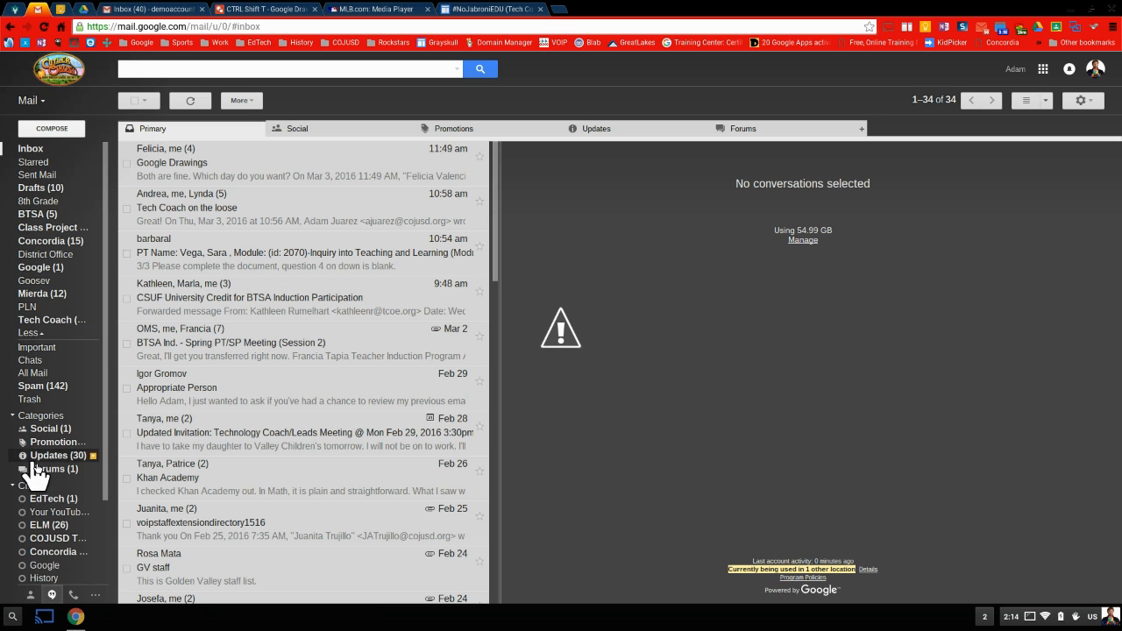
scroll(down, 3)
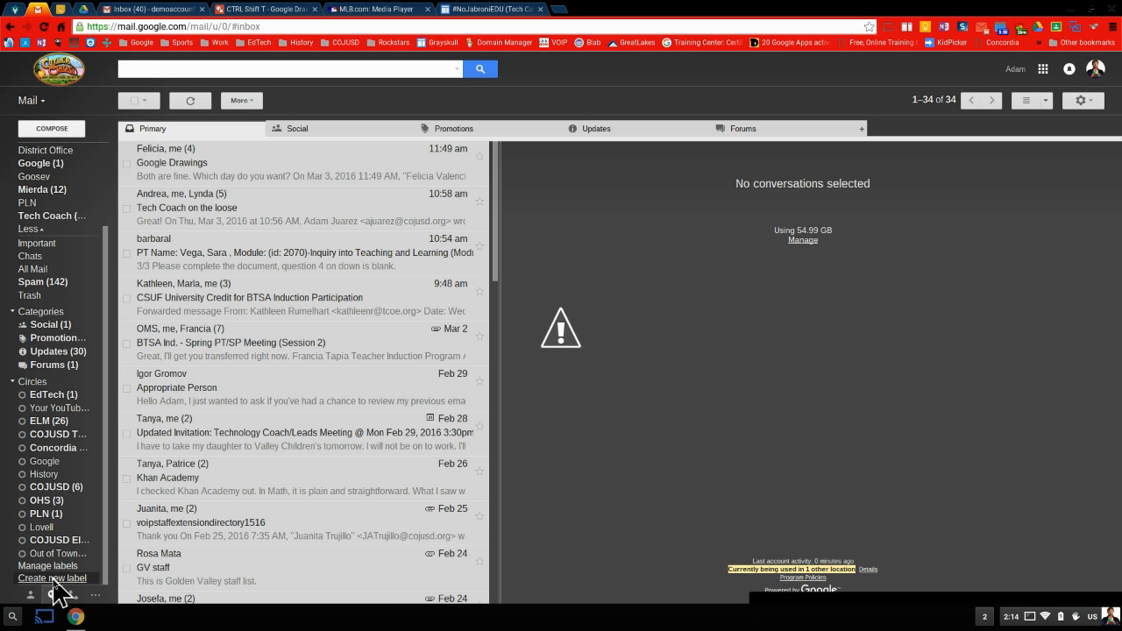
click(51, 577)
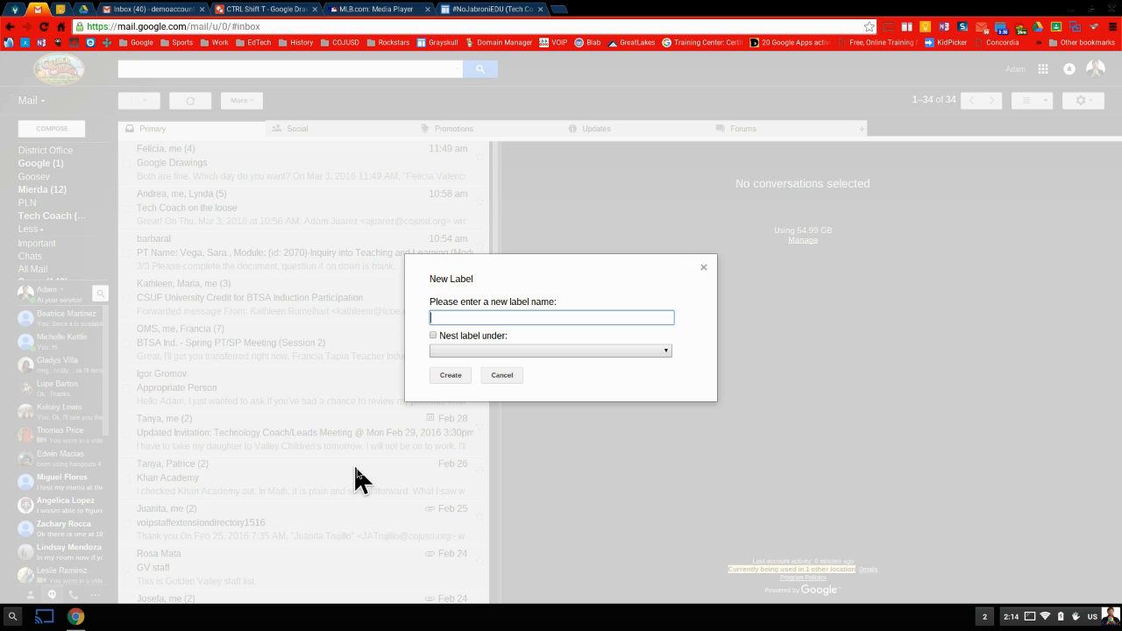
text(Science Project)
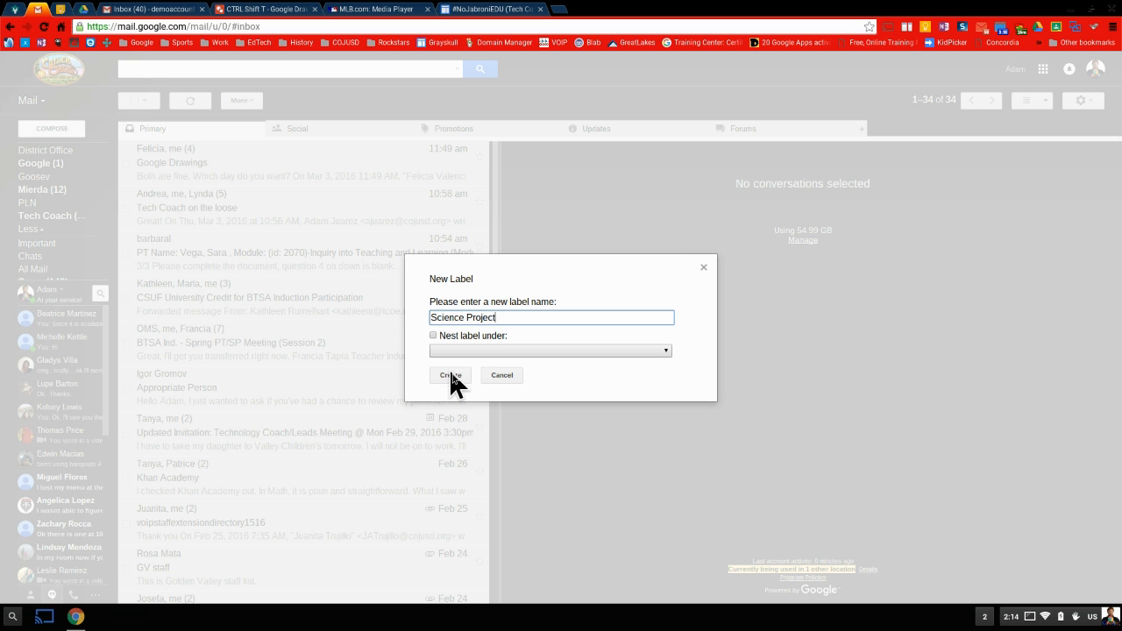
click(449, 375)
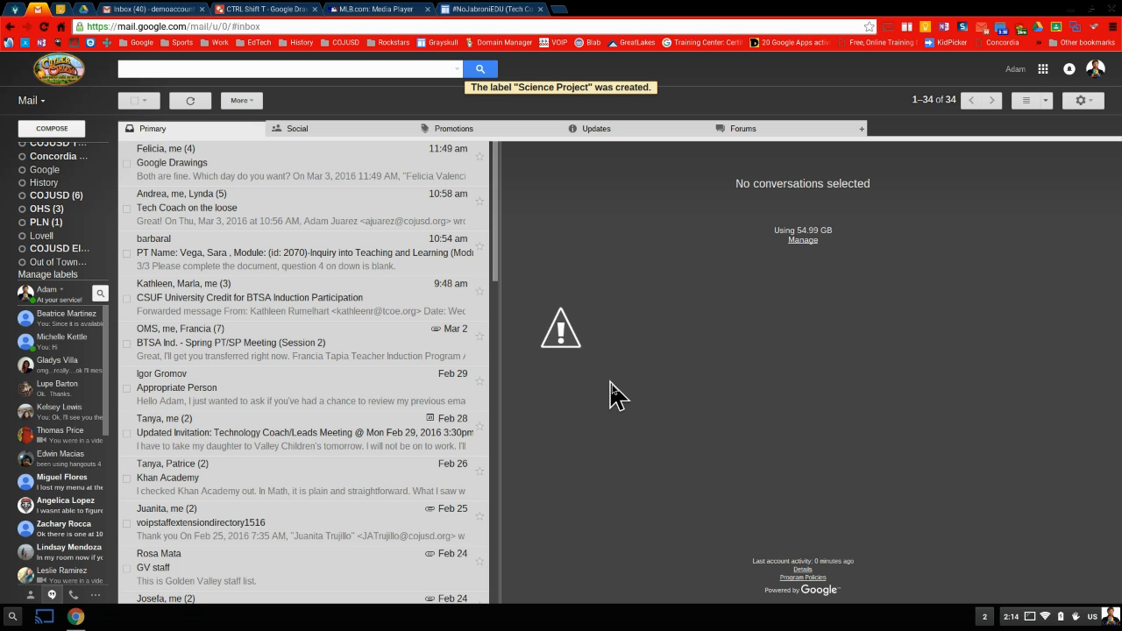
mouse_move(399, 336)
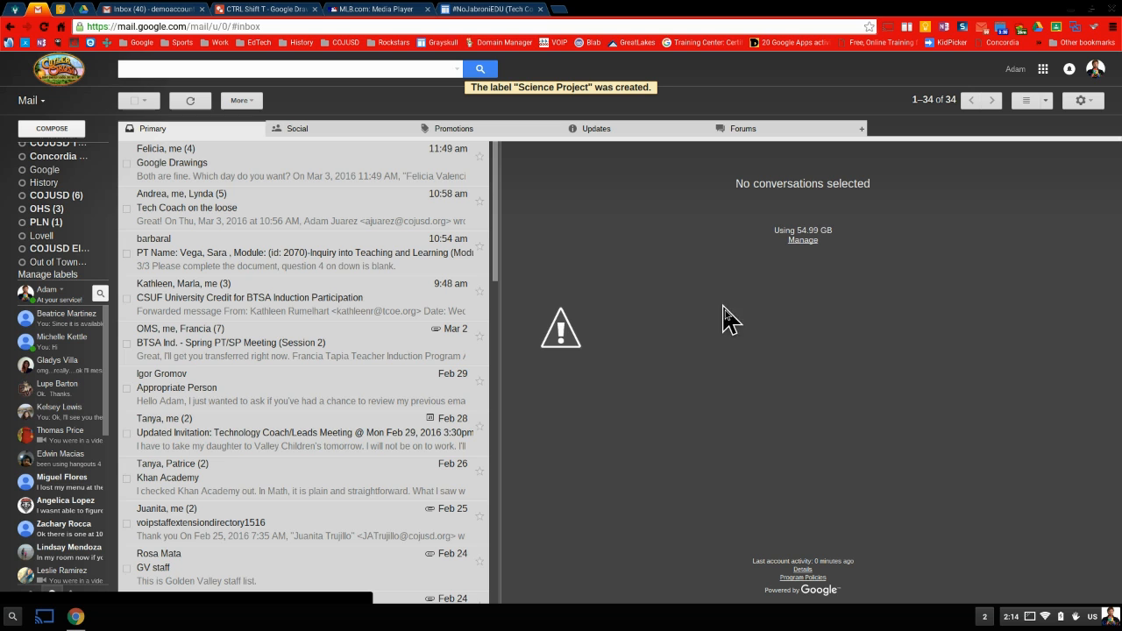
mouse_move(528, 110)
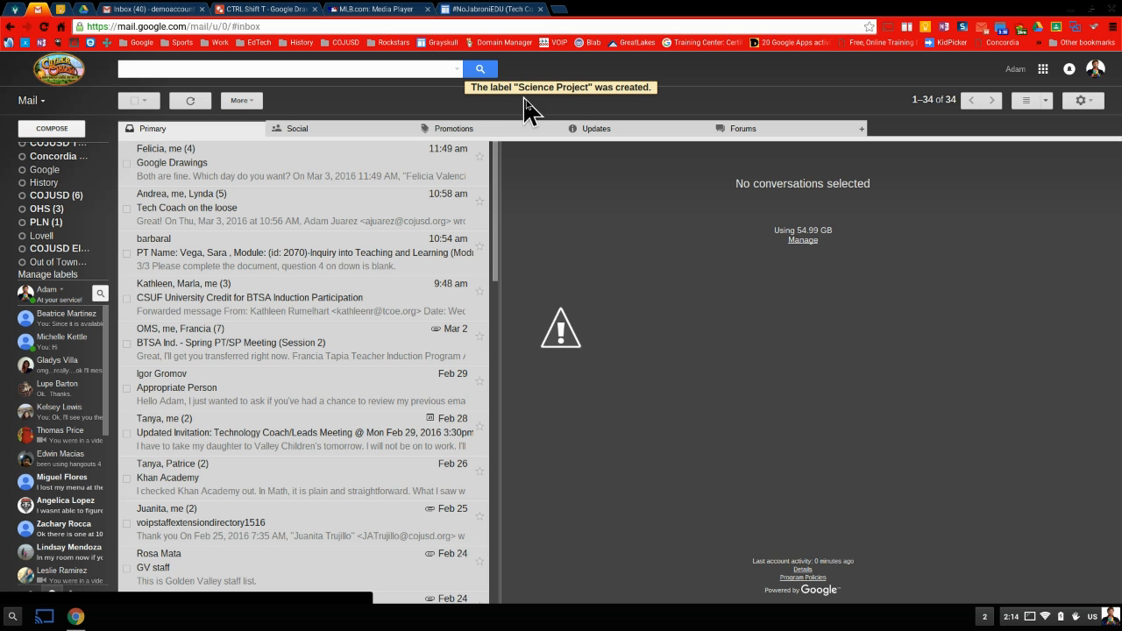
mouse_move(729, 338)
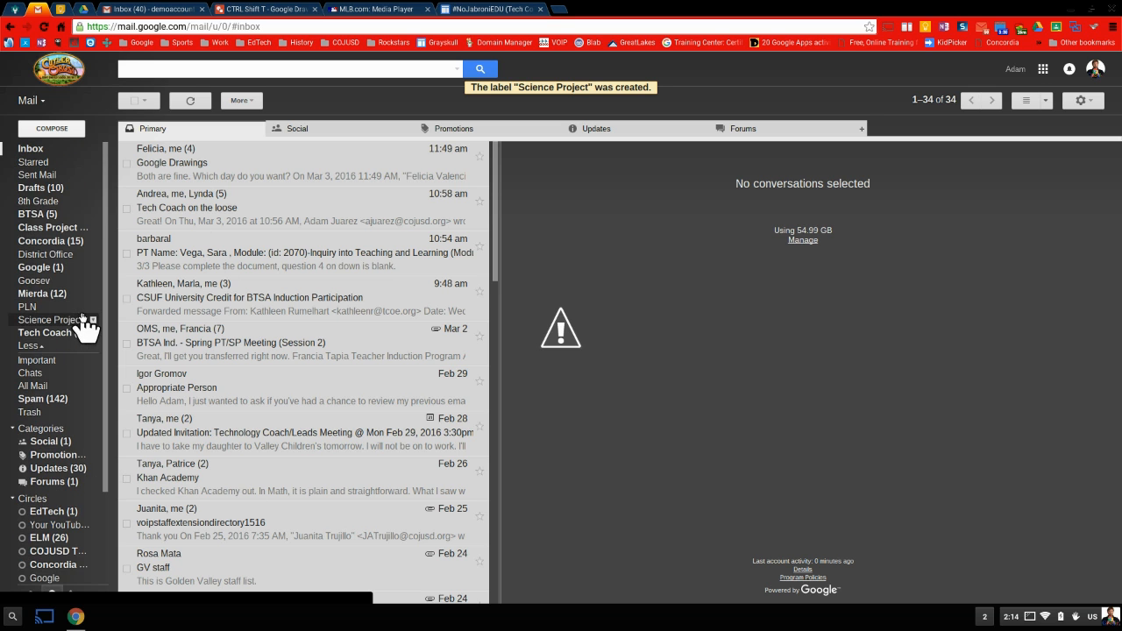
mouse_move(66, 335)
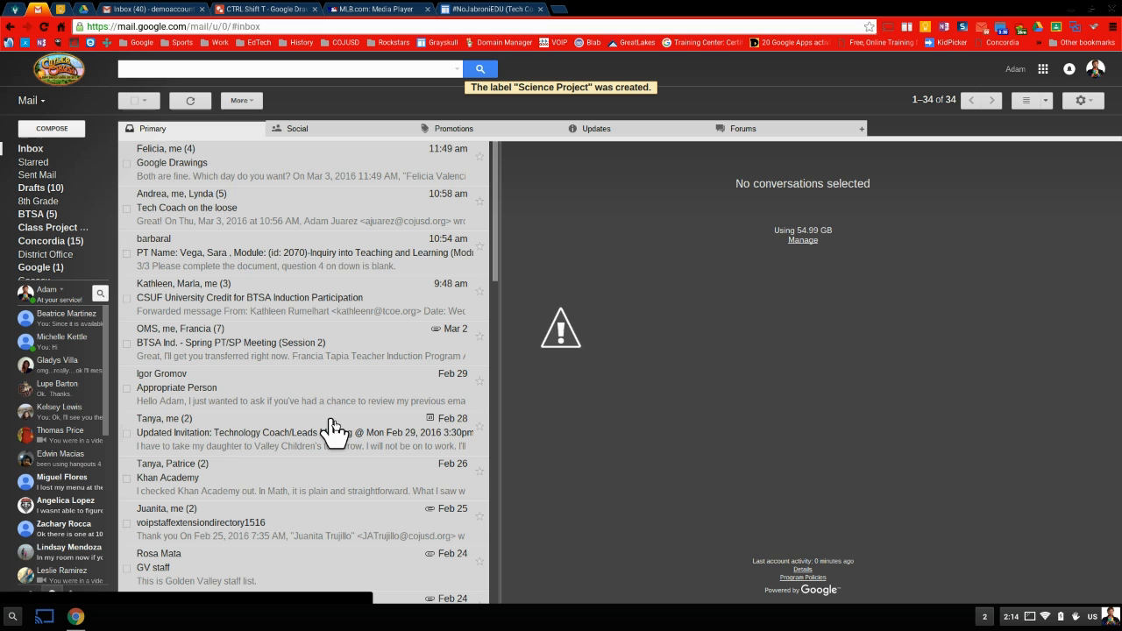
mouse_move(839, 346)
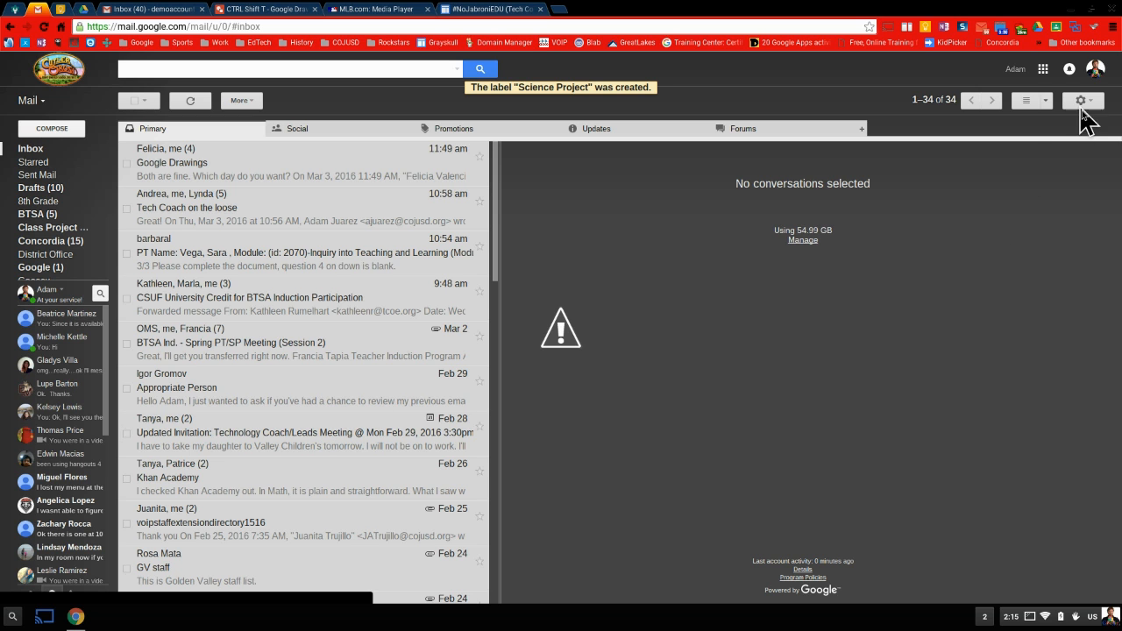
Reach the Filters and Blocked Addresses page through the gear menu's full settings.
click(1081, 100)
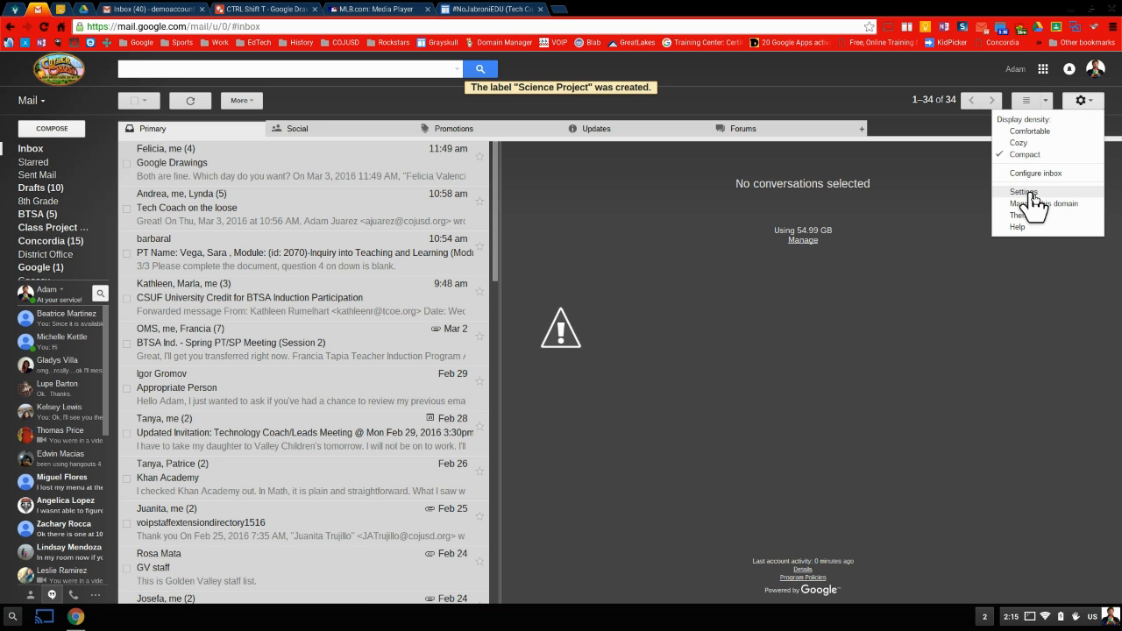
click(1023, 192)
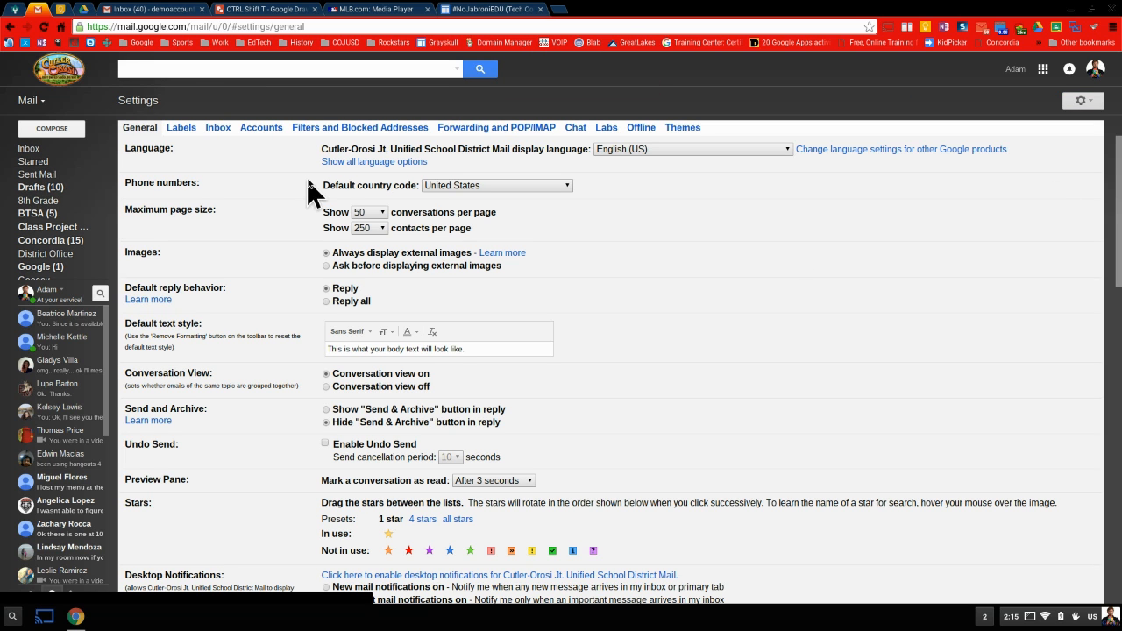
click(360, 127)
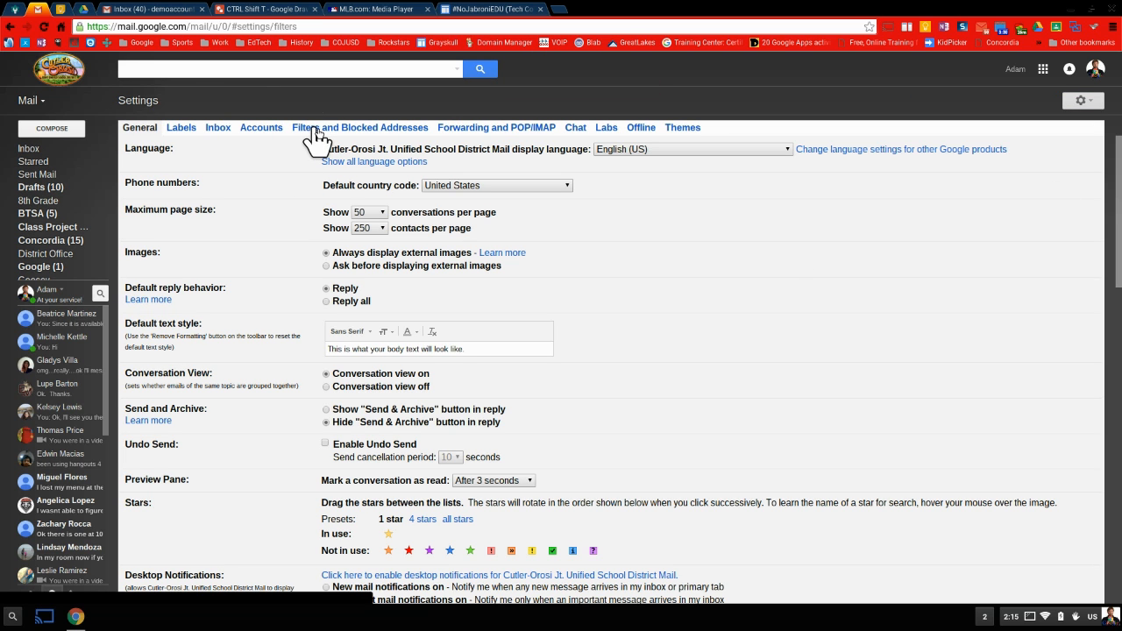
click(360, 127)
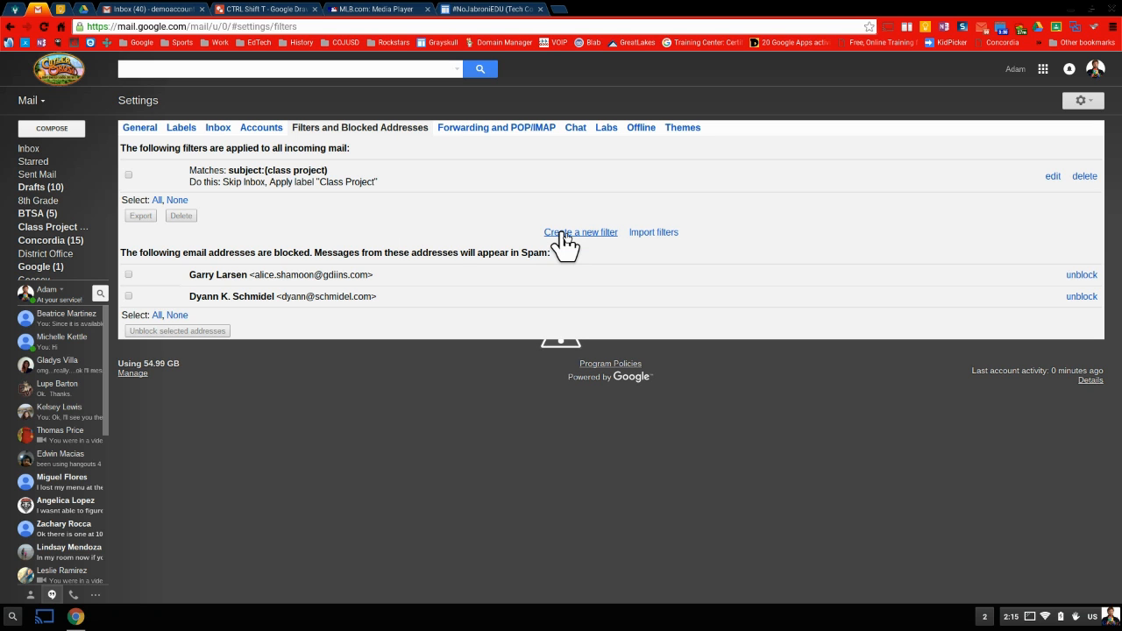
Start a new filter with subject 'science project' and proceed to its actions.
click(580, 231)
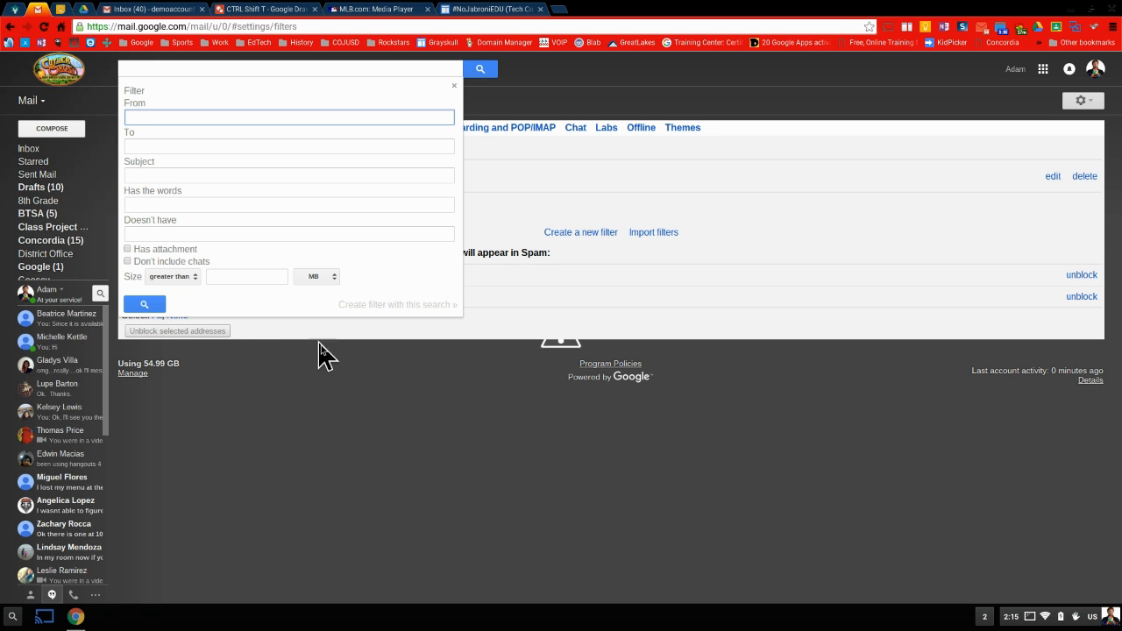
mouse_move(178, 175)
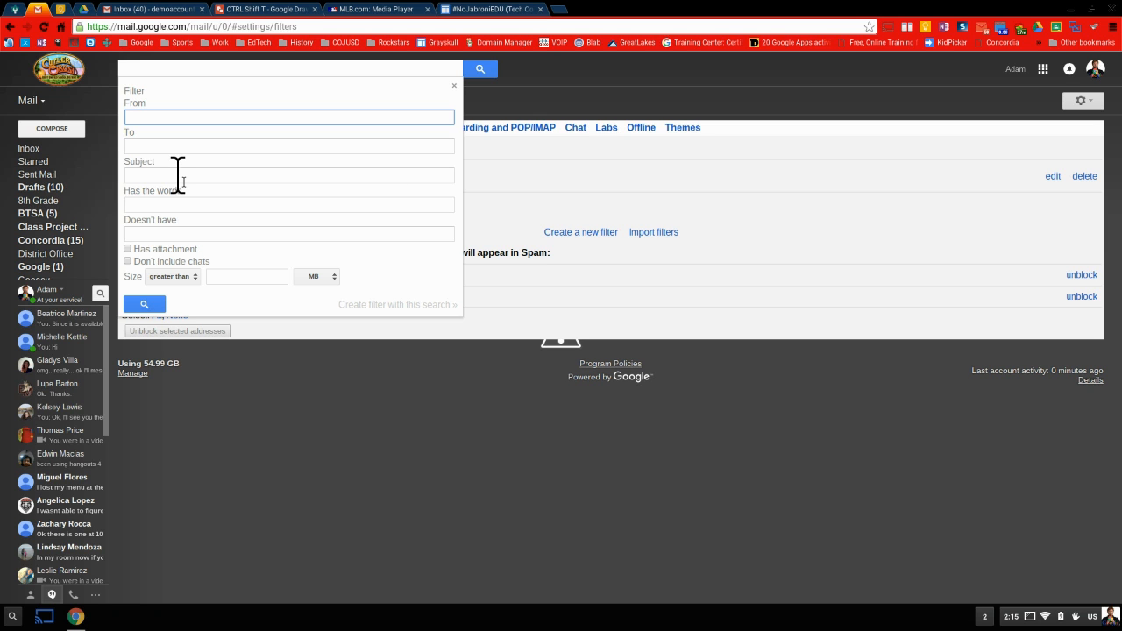
mouse_move(162, 179)
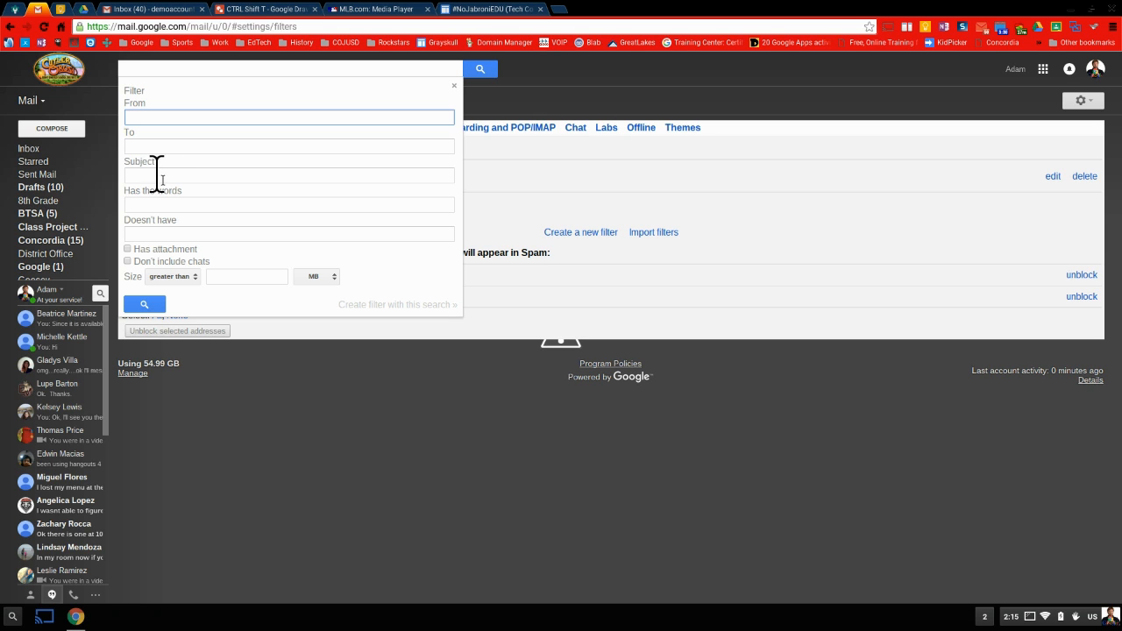
click(289, 176)
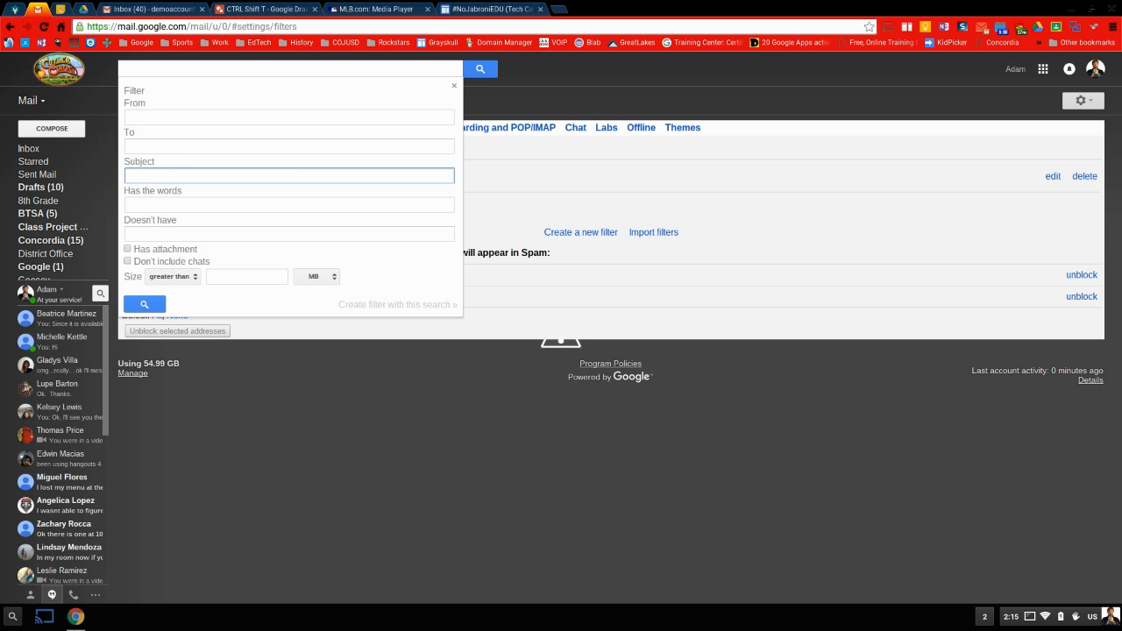
text(science project)
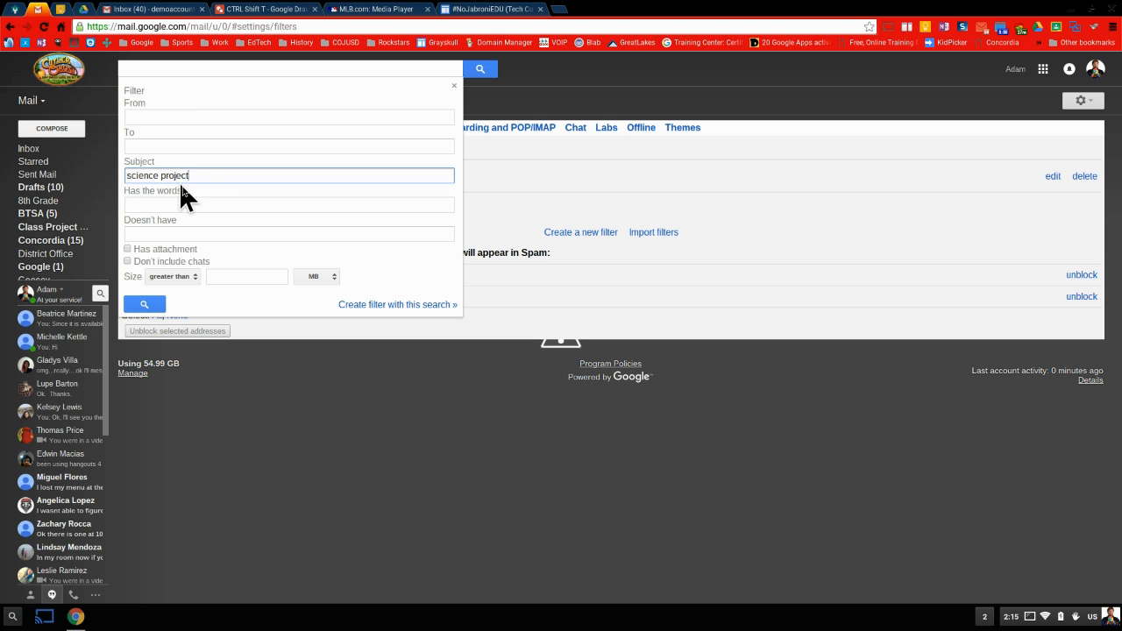
mouse_move(362, 320)
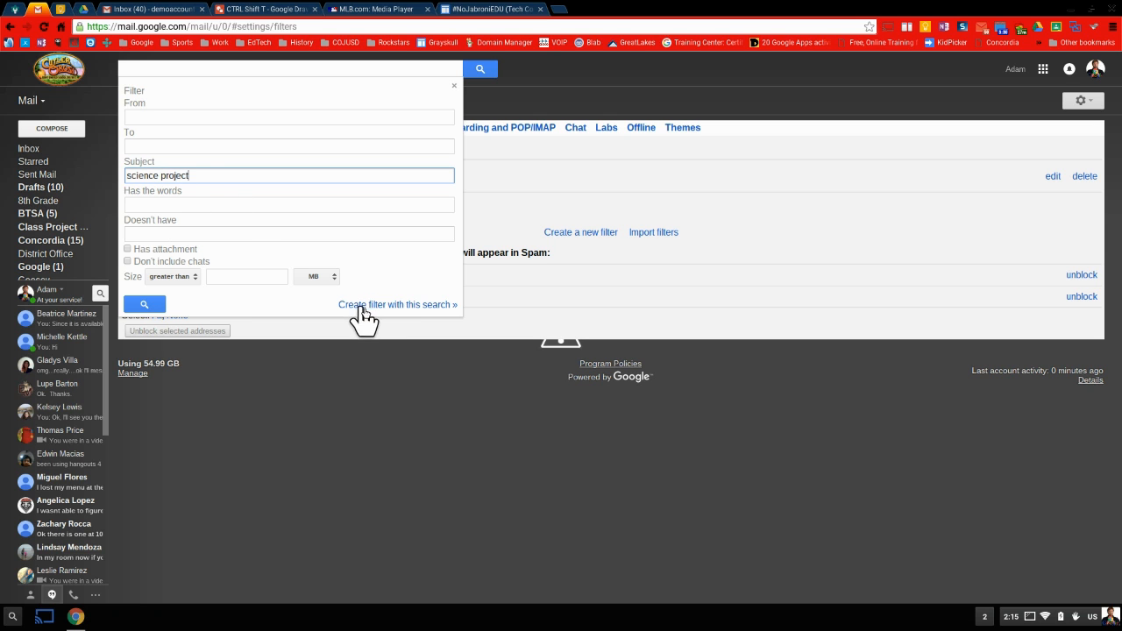
click(397, 305)
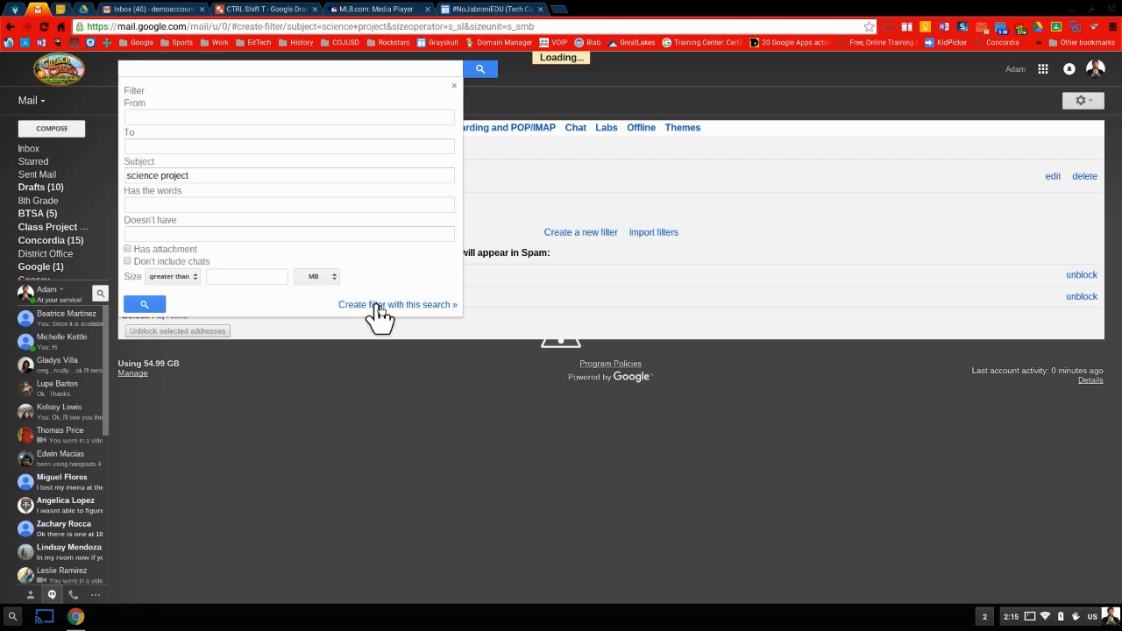
Save the filter with Skip the Inbox and Apply the label 'Science Project' selected.
click(397, 304)
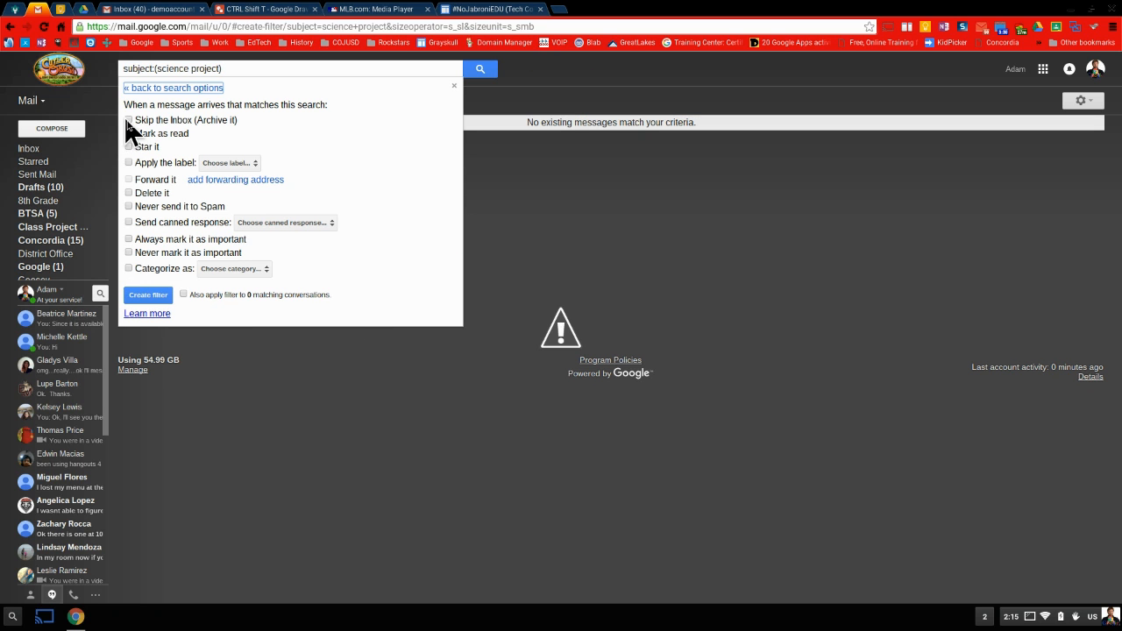
click(128, 120)
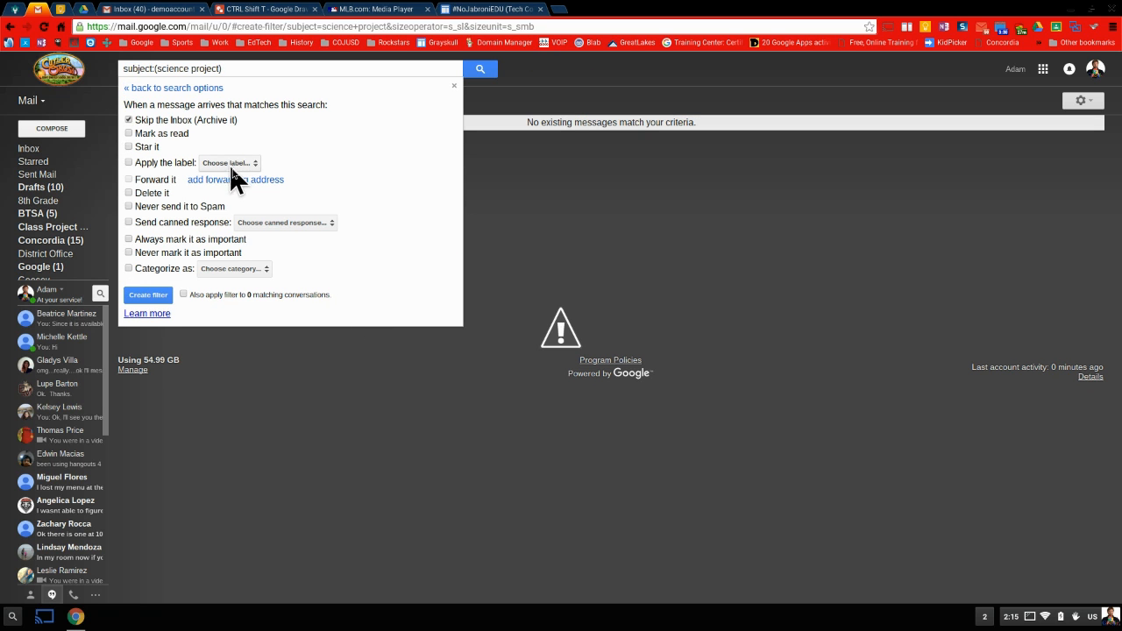
click(228, 163)
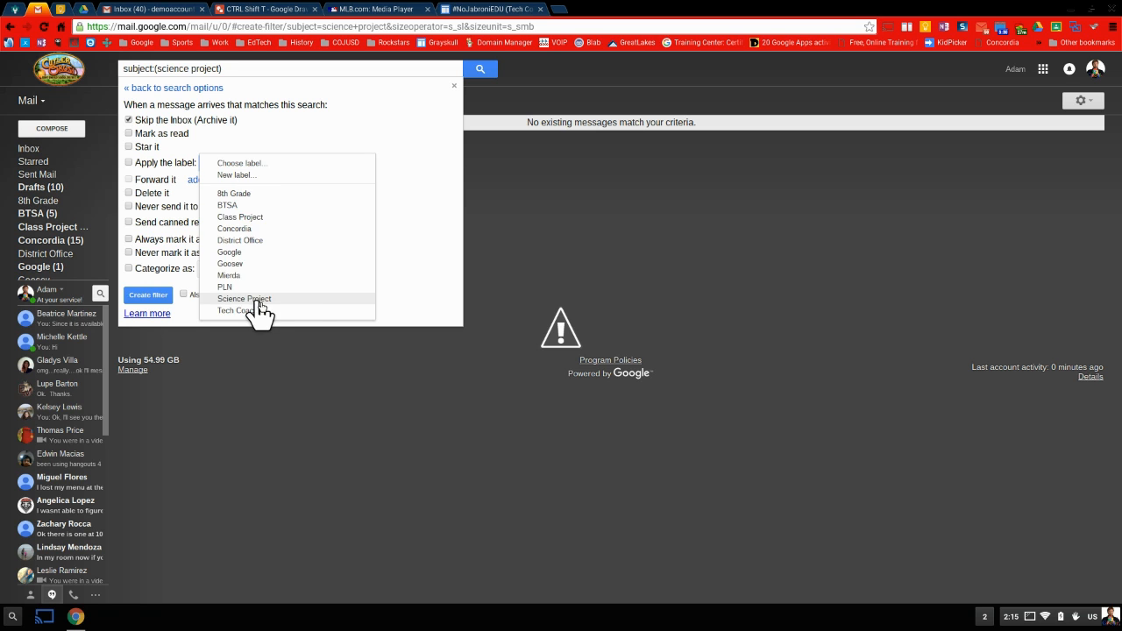
click(243, 299)
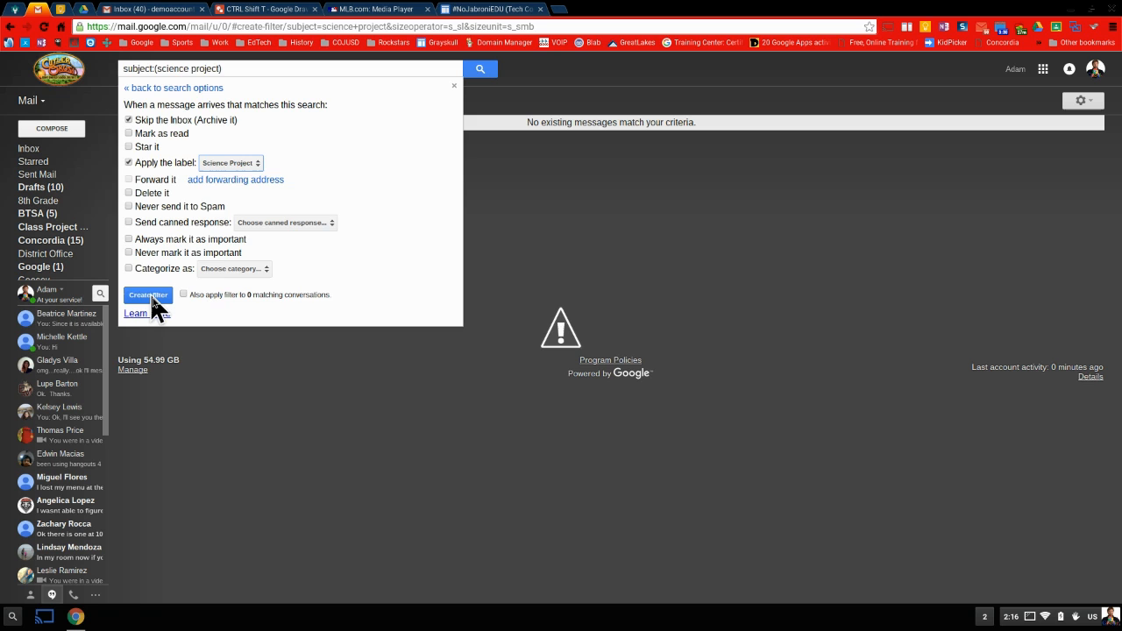
click(148, 294)
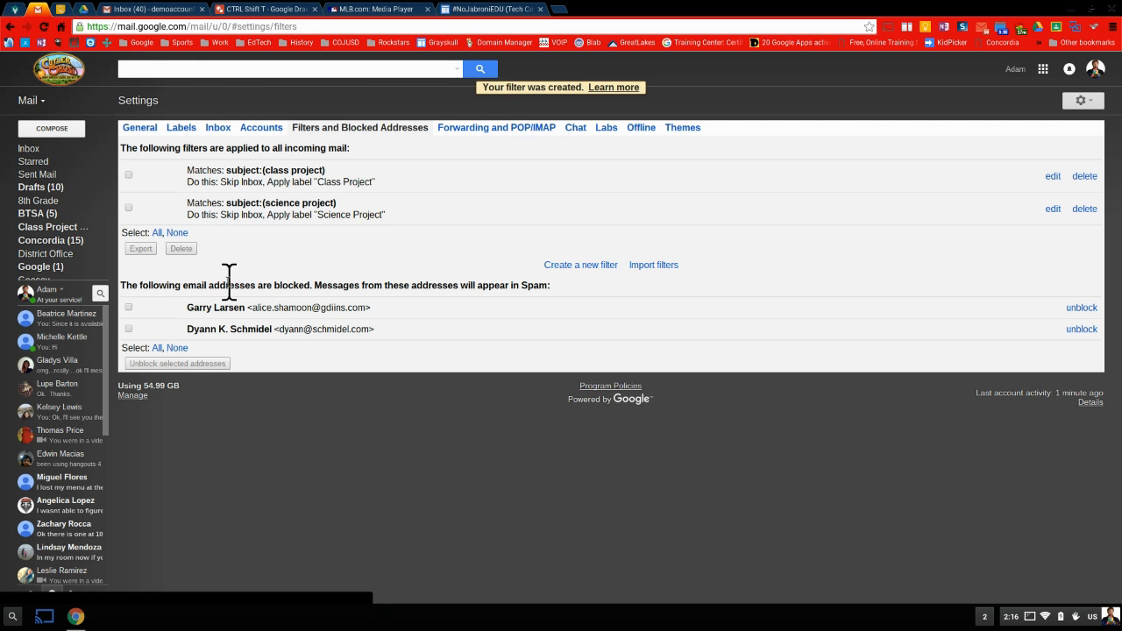
mouse_move(315, 239)
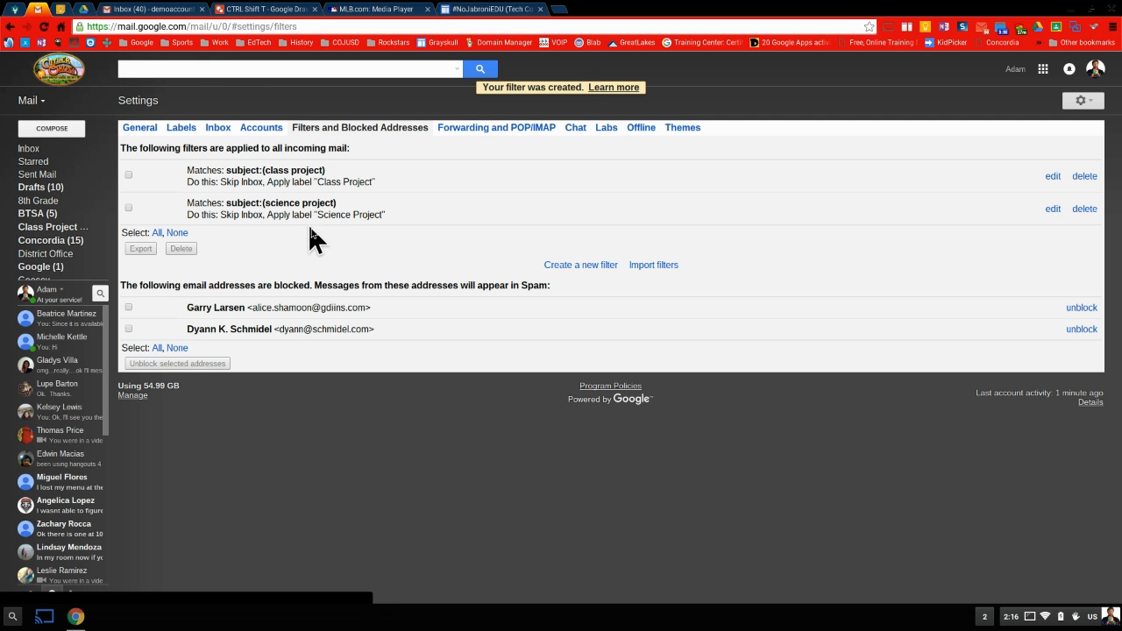
mouse_move(787, 226)
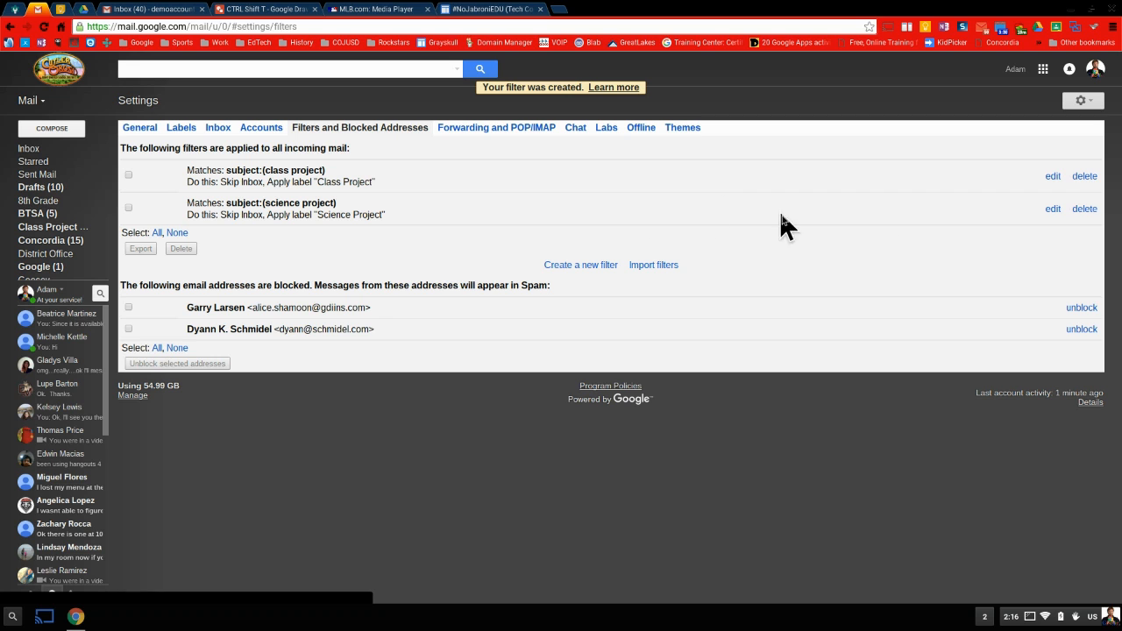
mouse_move(404, 226)
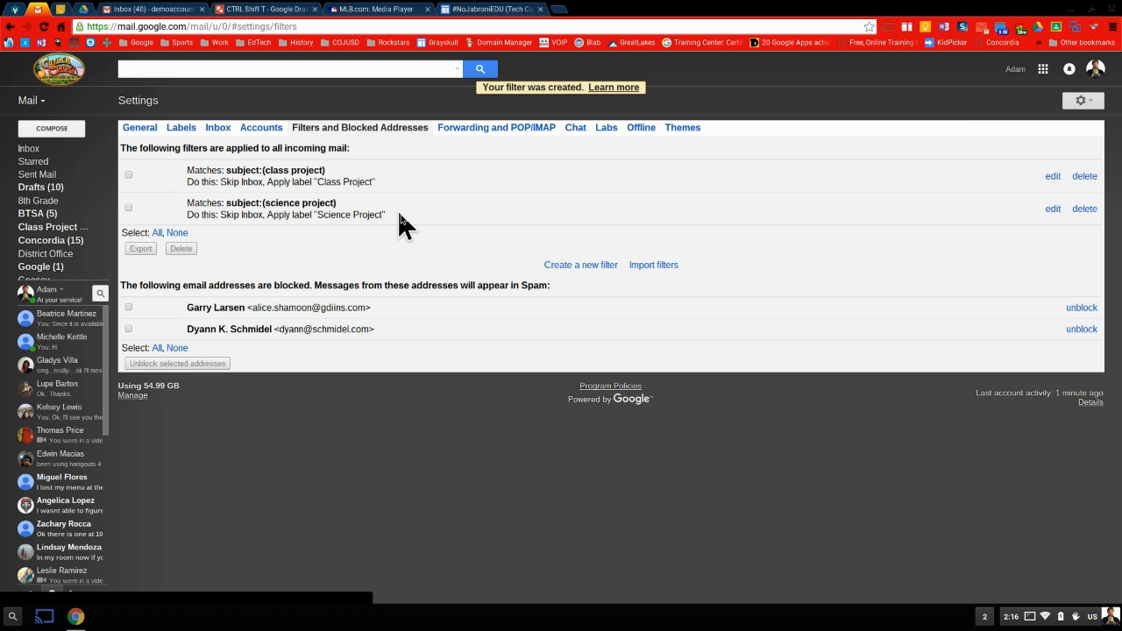
mouse_move(403, 232)
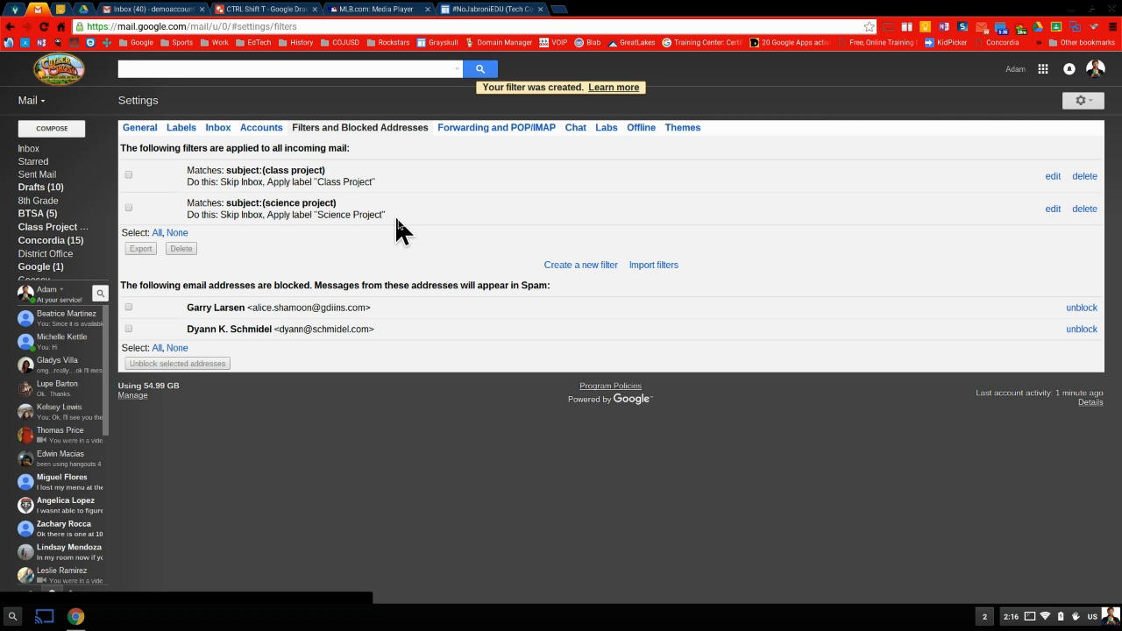
Switch to the second Gmail account's inbox in another browser tab.
click(154, 9)
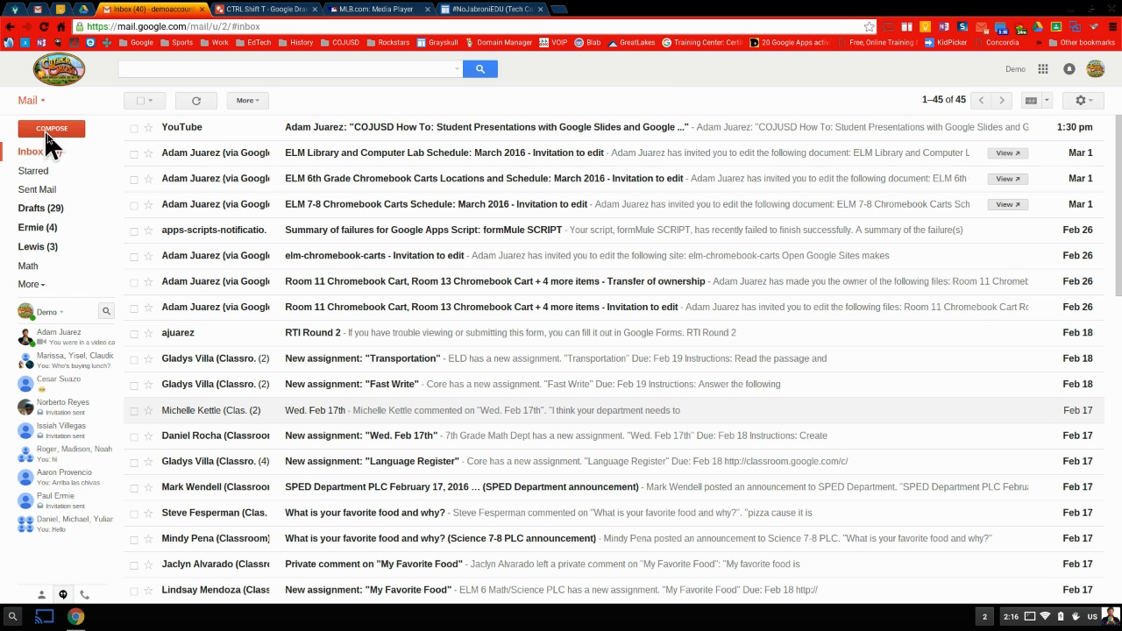
click(51, 128)
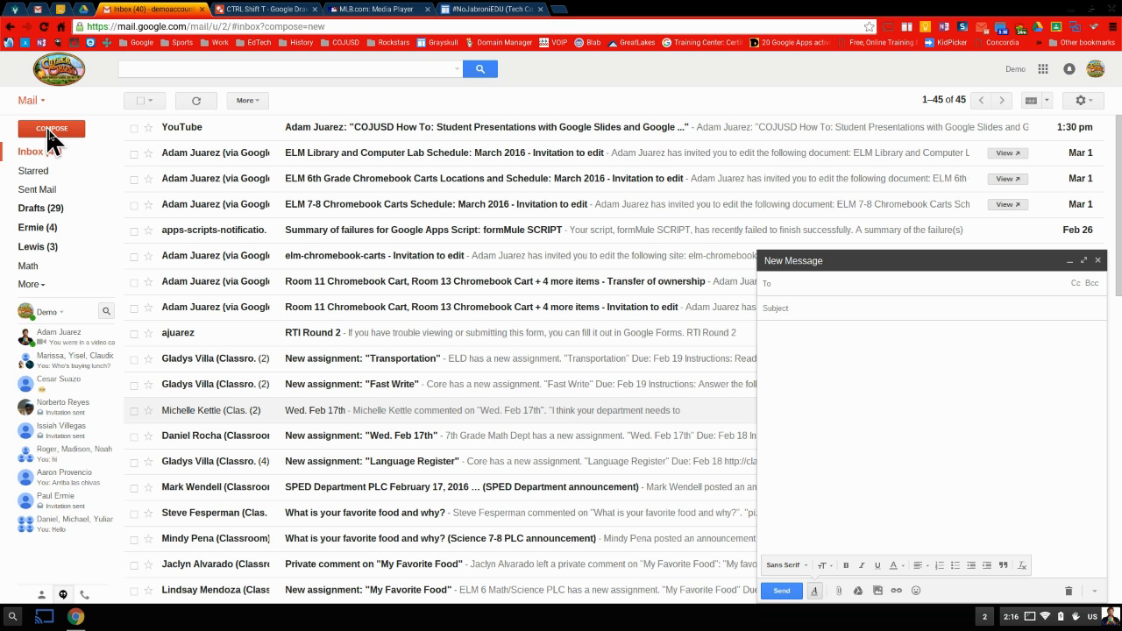
text(Adam Juarez)
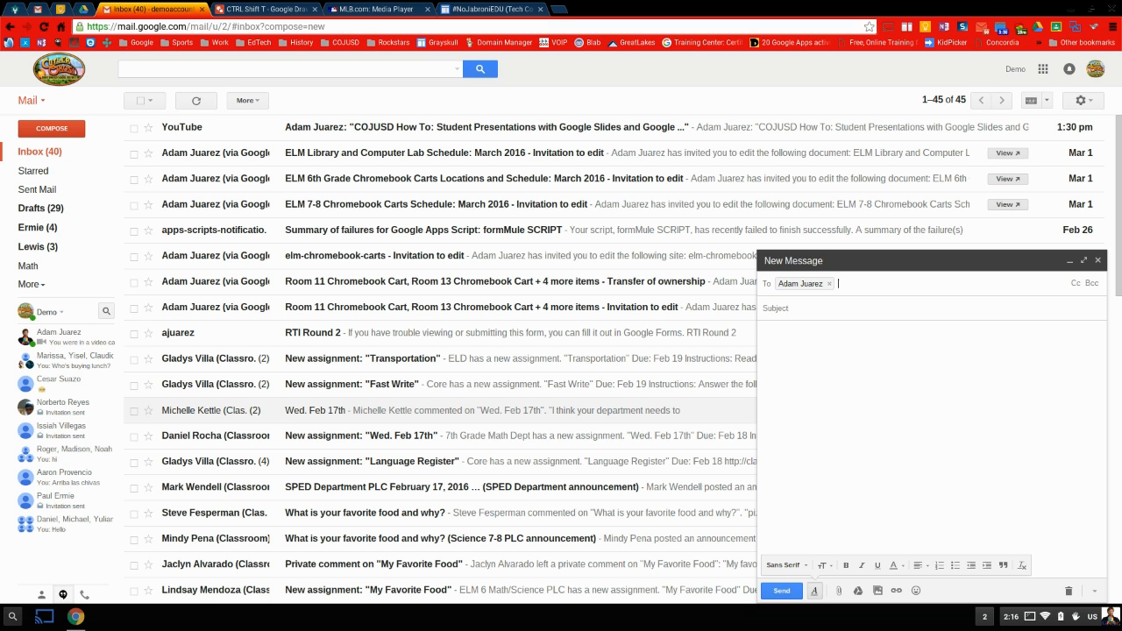
text(scie)
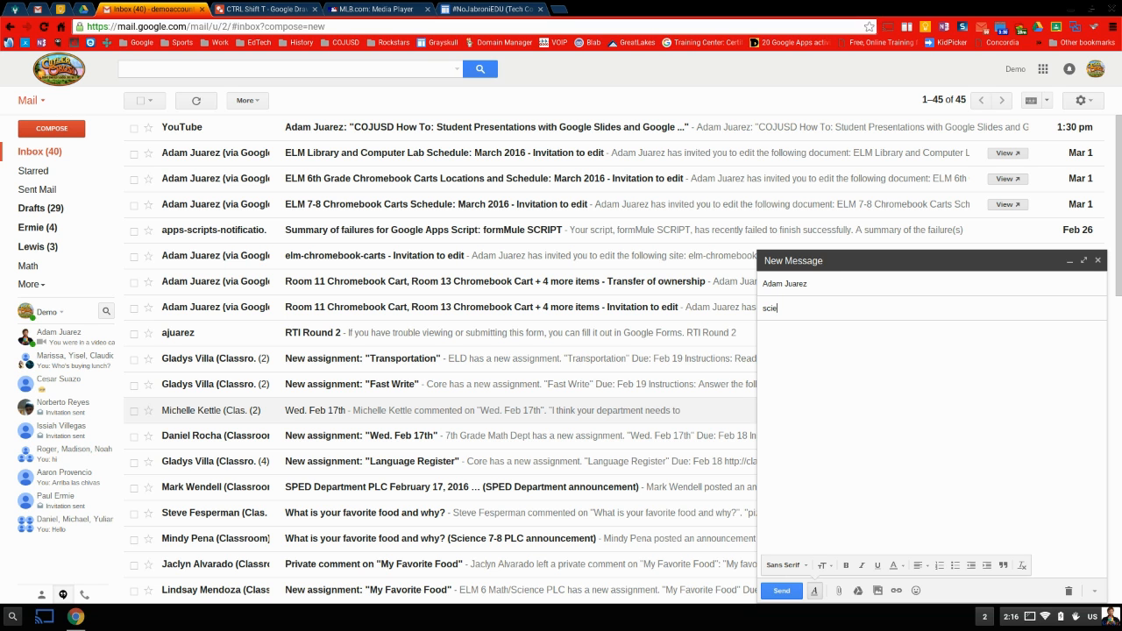
text(science project)
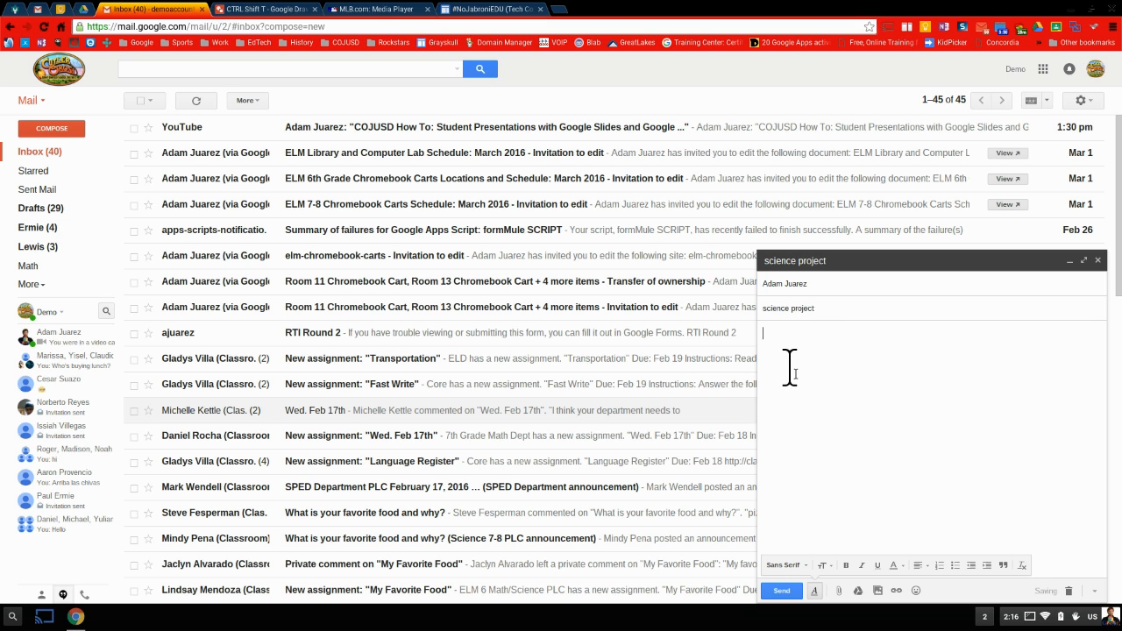
text(test)
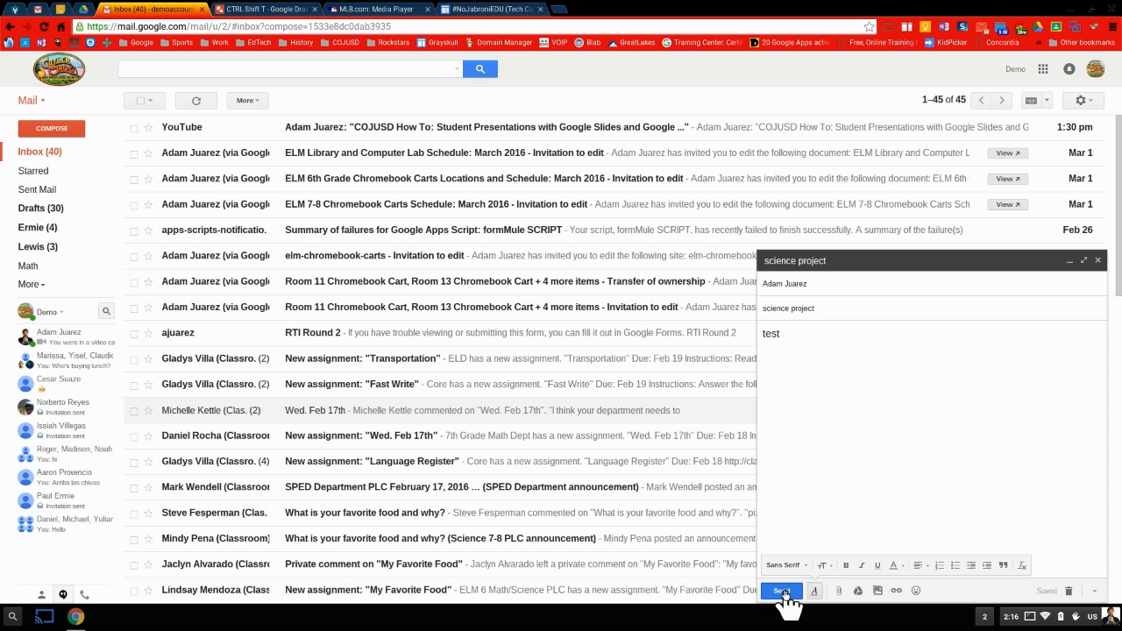
click(780, 589)
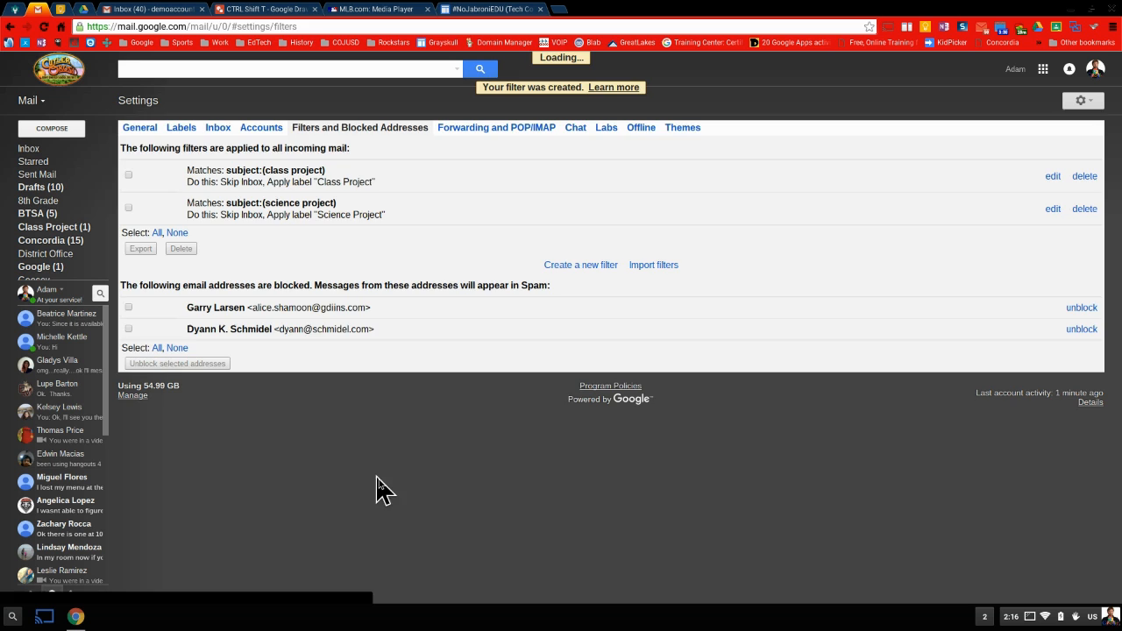
View the Science Project label in the first account and find the test email there.
click(29, 148)
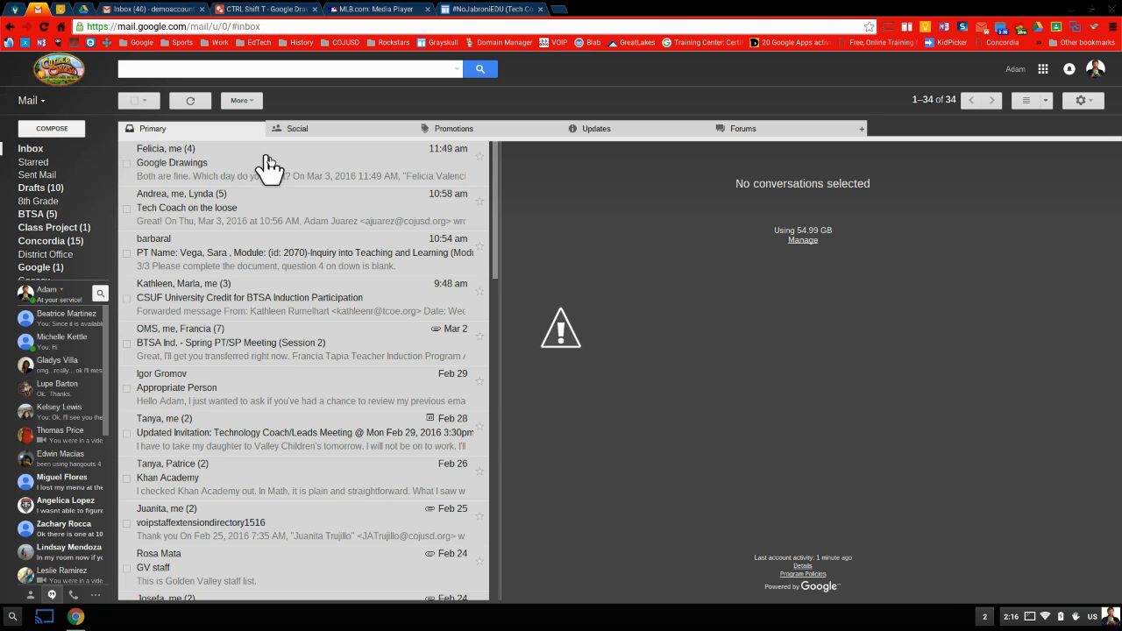
click(40, 267)
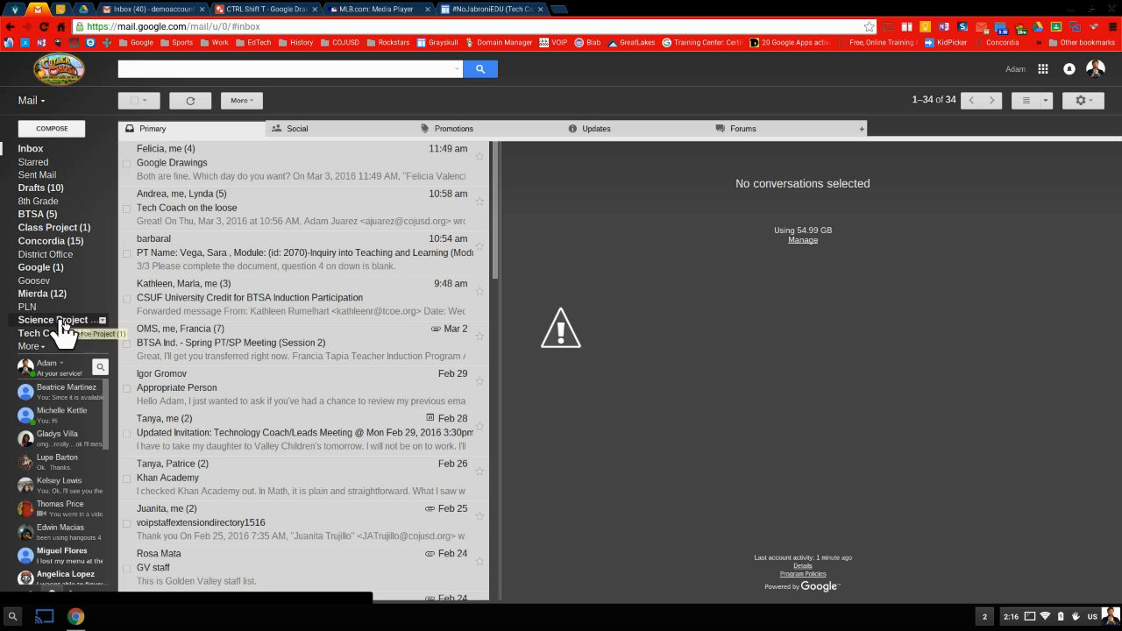
click(56, 319)
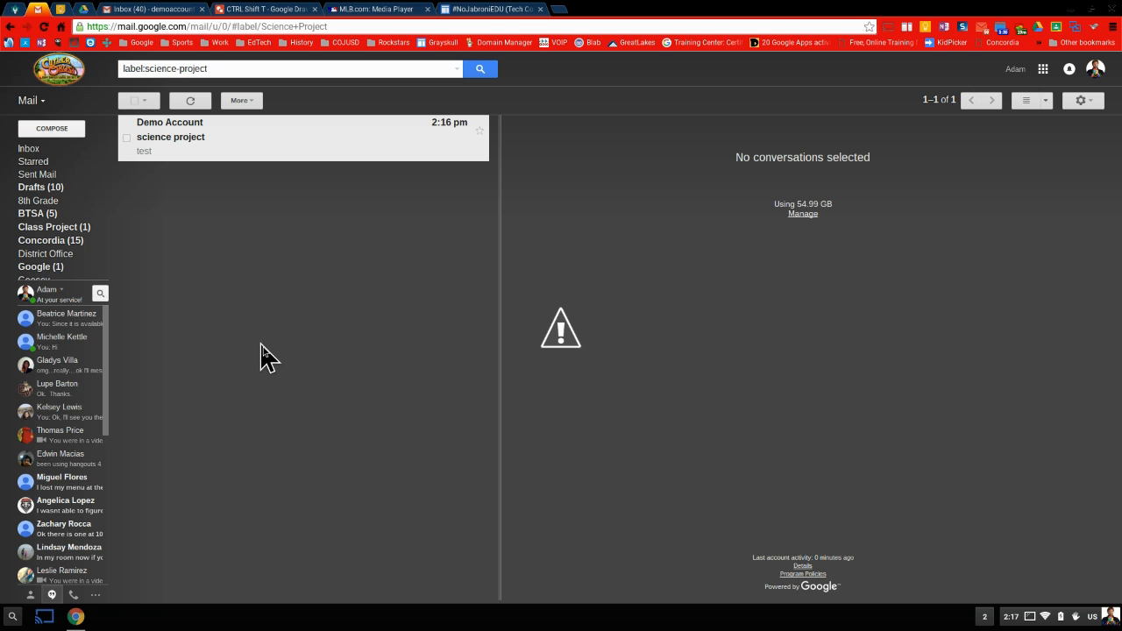
mouse_move(980, 44)
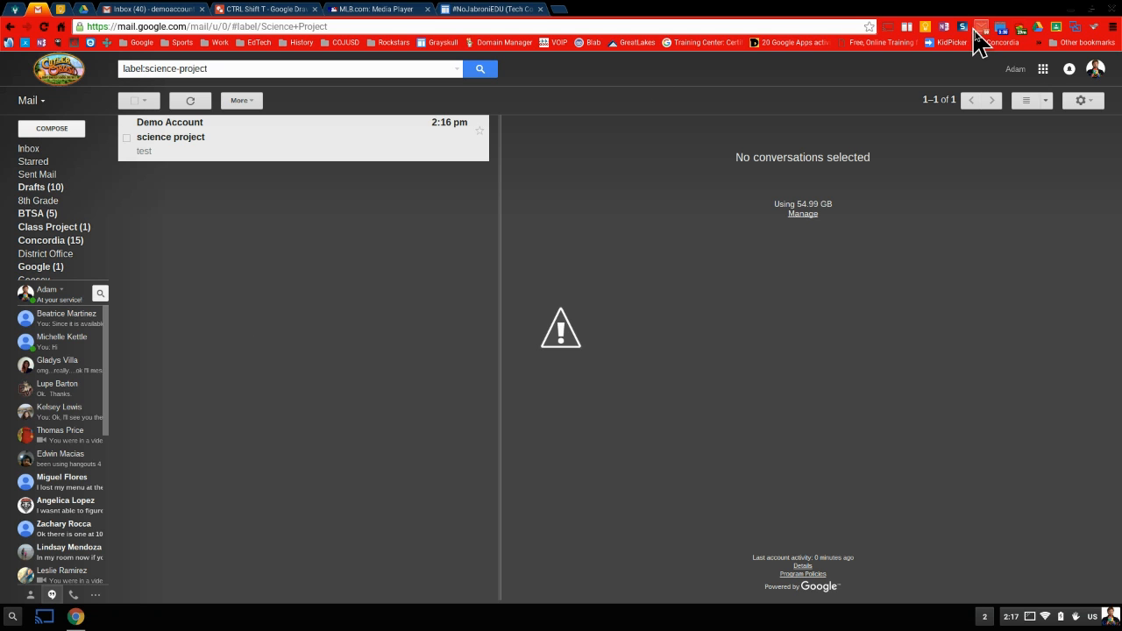